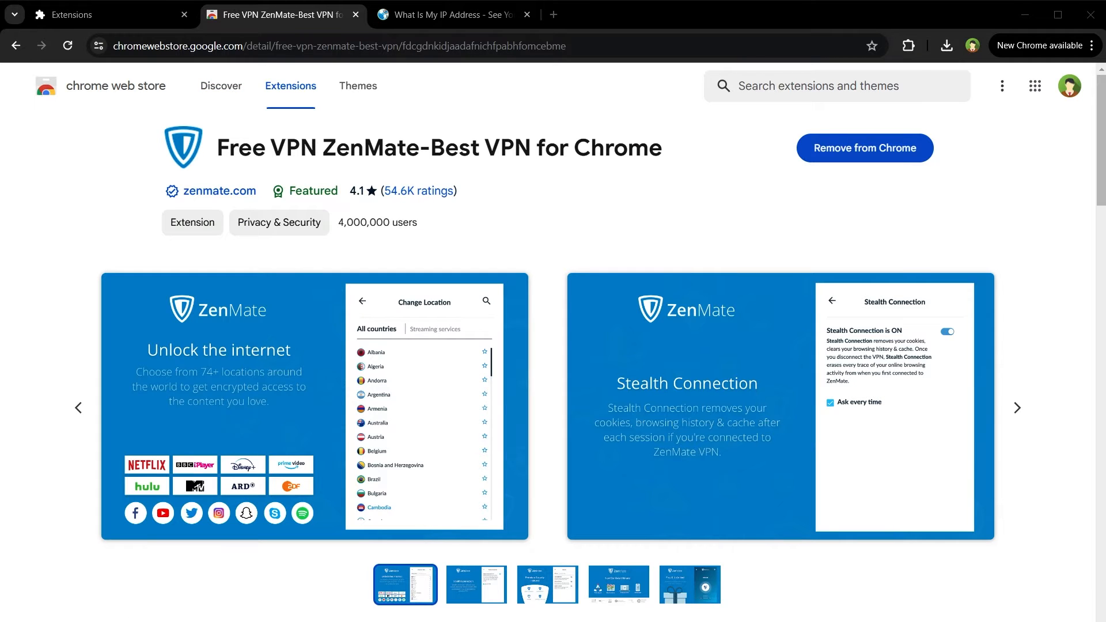
Step: Check ZenMate VPN's location list, which shows no available servers, and go back
left_click(907, 45)
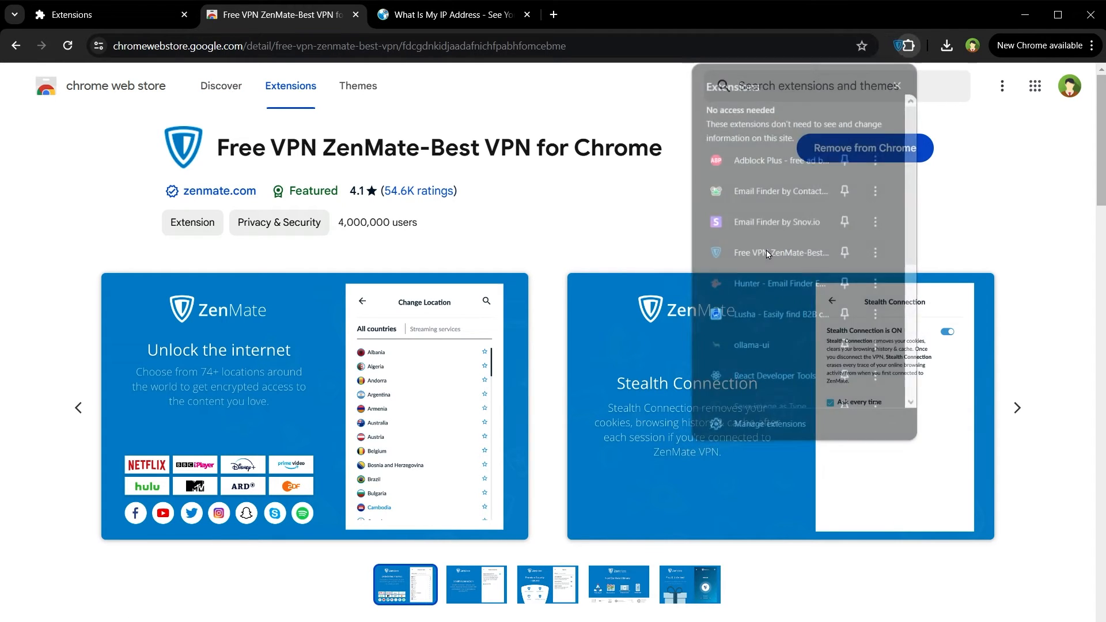
left_click(881, 46)
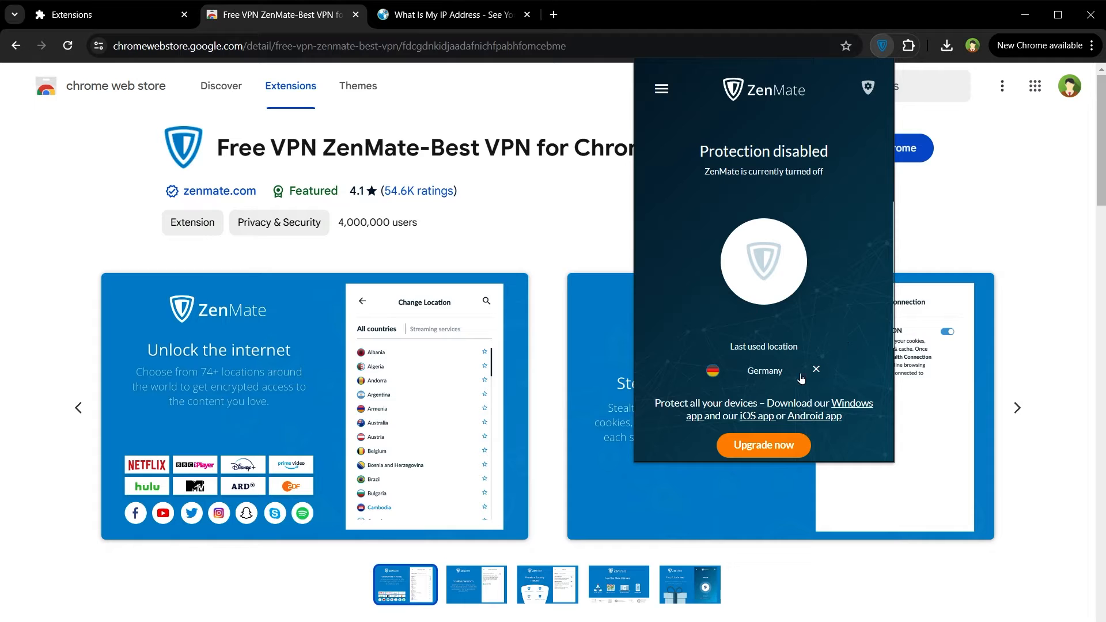
mouse_move(773, 378)
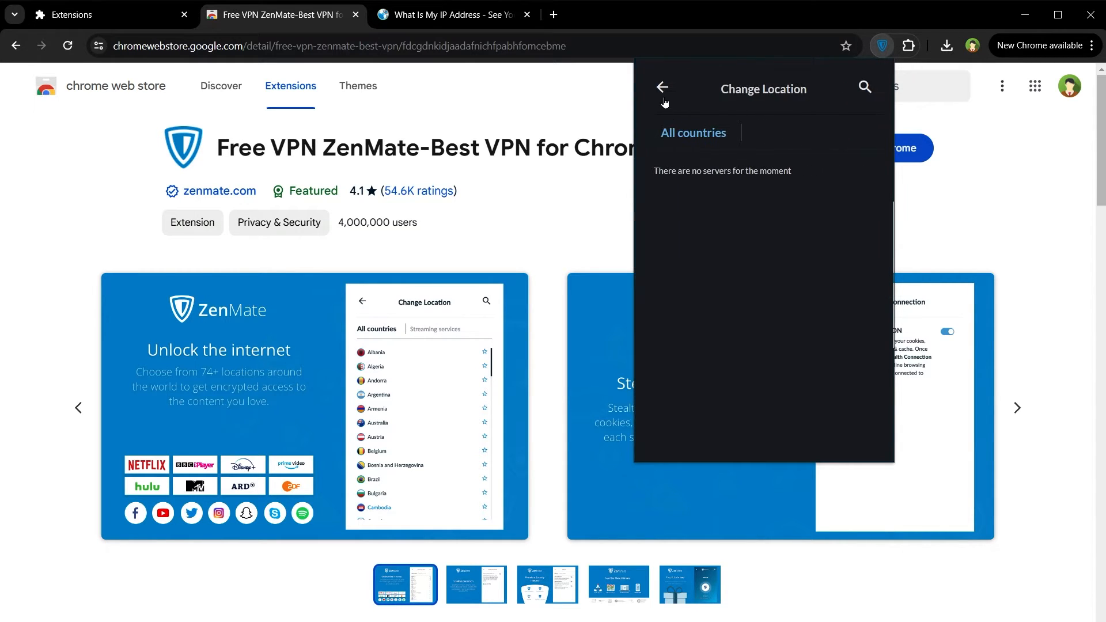
left_click(661, 87)
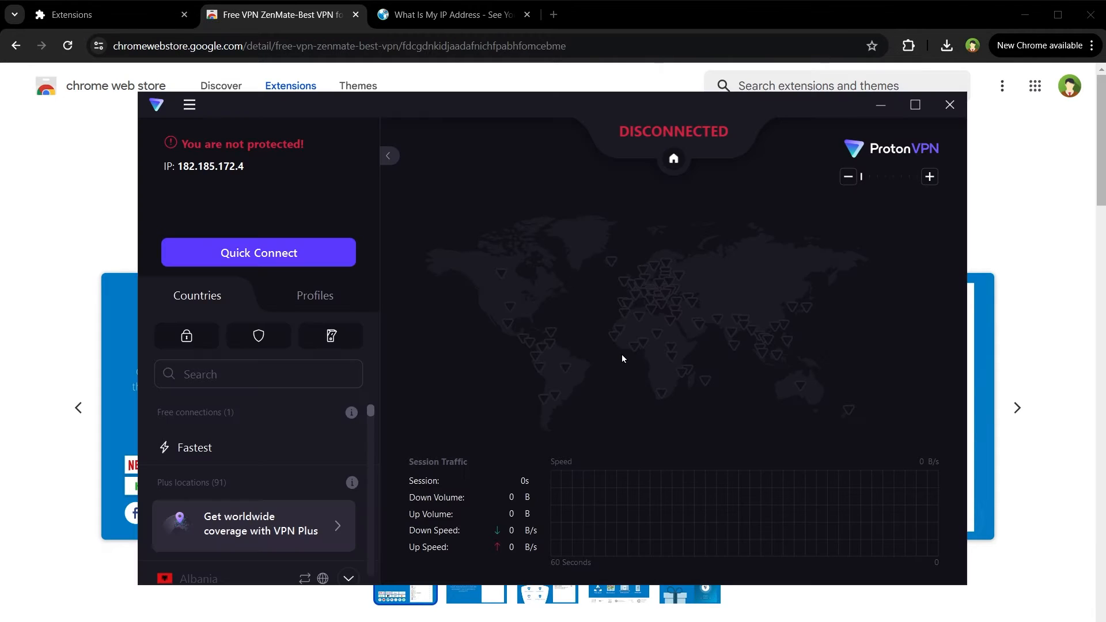
mouse_move(796, 242)
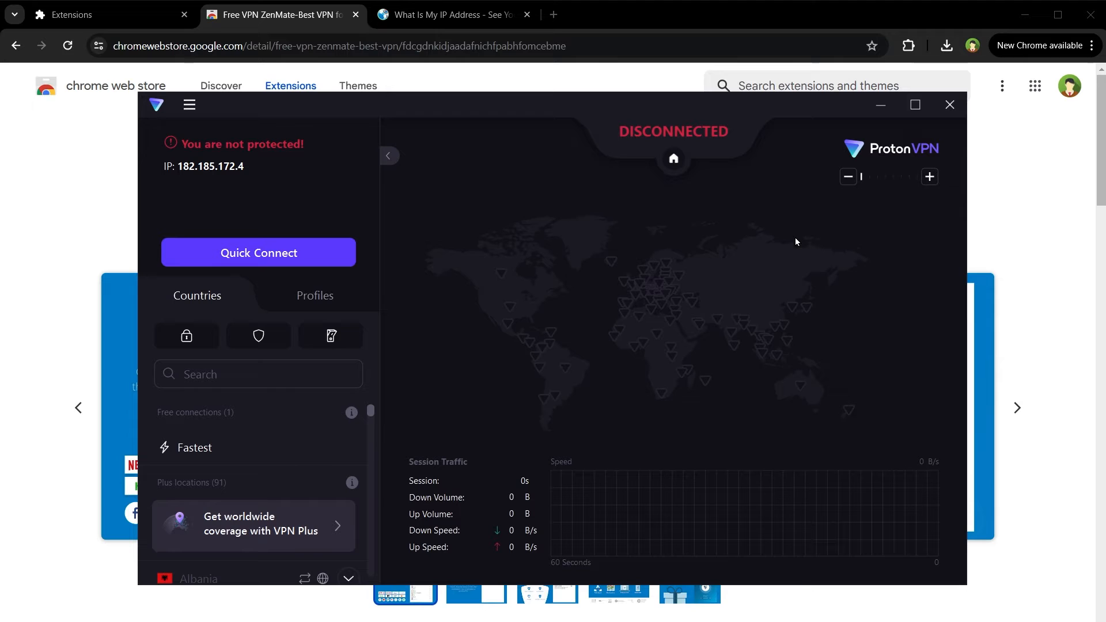
mouse_move(203, 417)
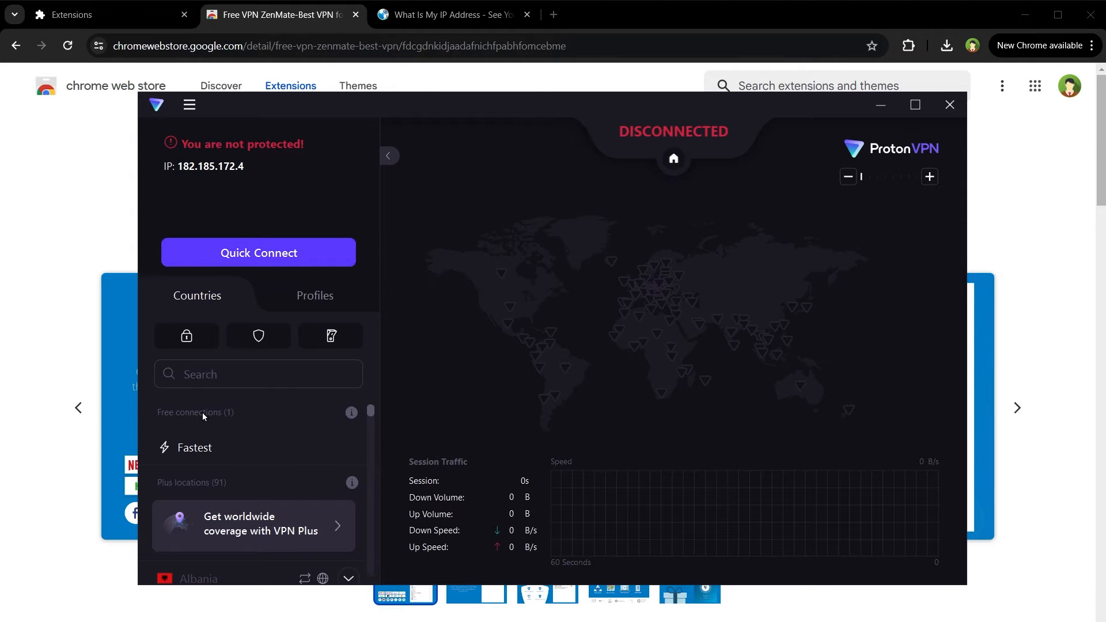
mouse_move(216, 449)
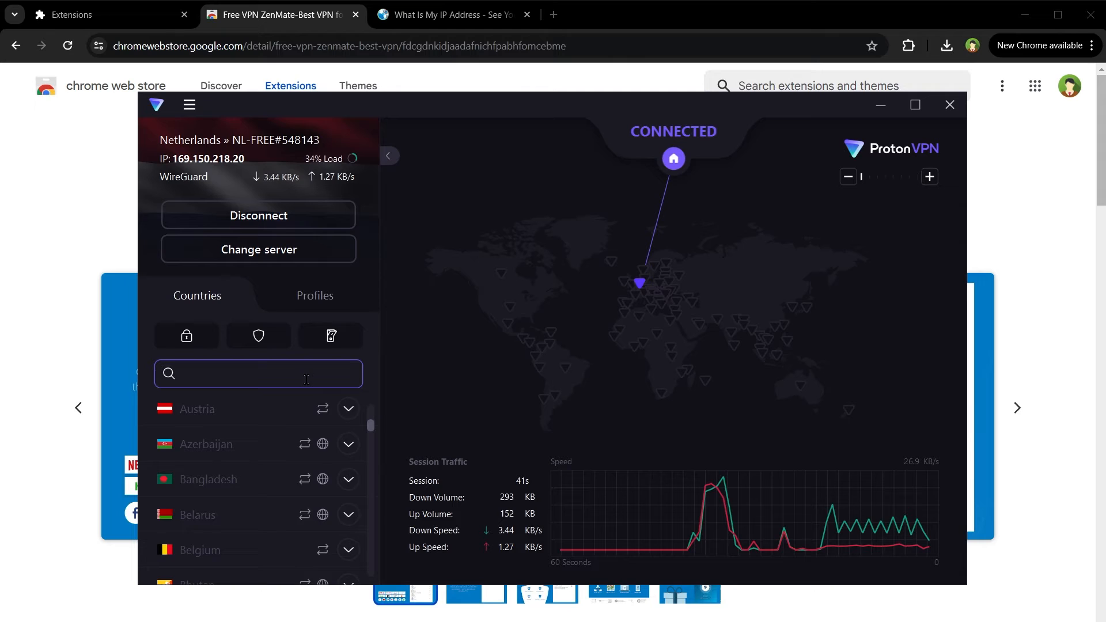
Step: Search Proton VPN for 'united' and browse the Plus-only United States servers
type("united")
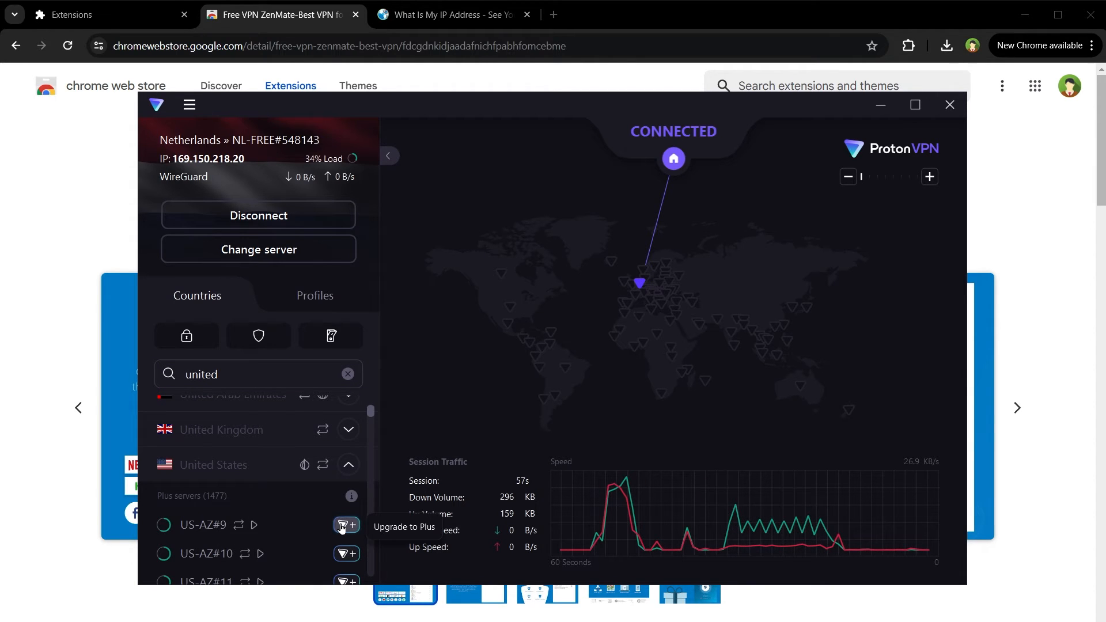
scroll("down", 3)
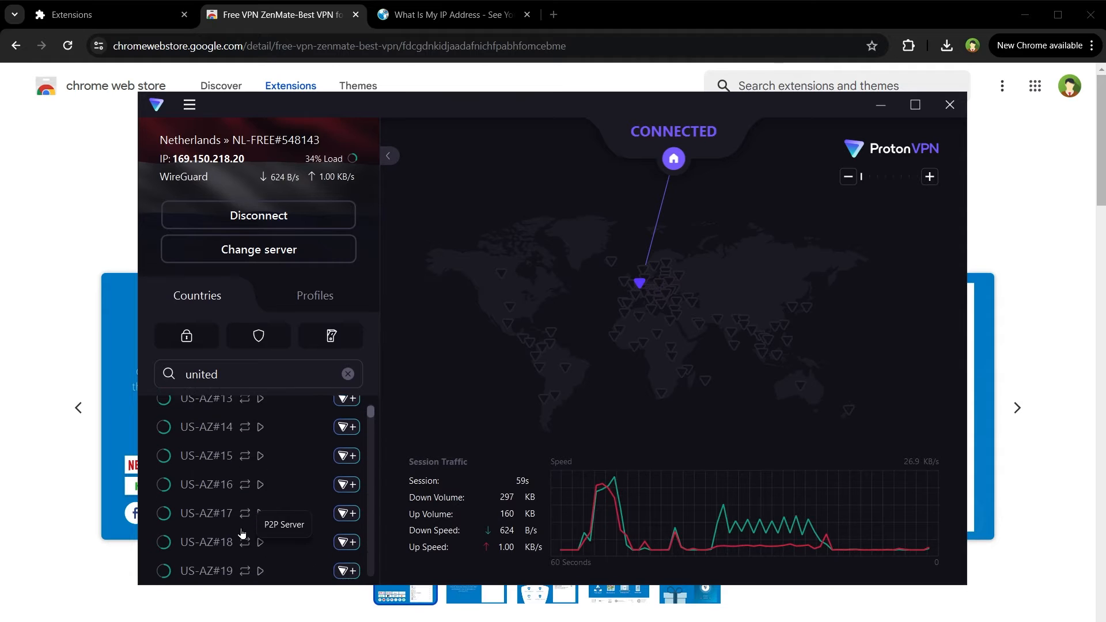
left_click(949, 104)
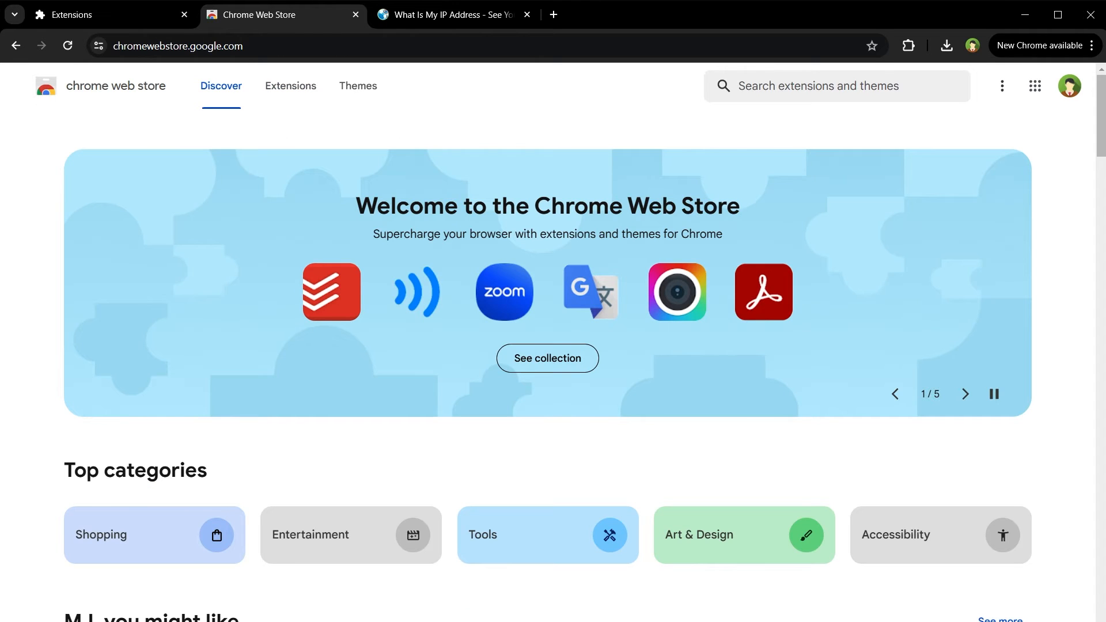
Step: Find Urban VPN Proxy in the Chrome Web Store and re-enable the inactive extension
type("v")
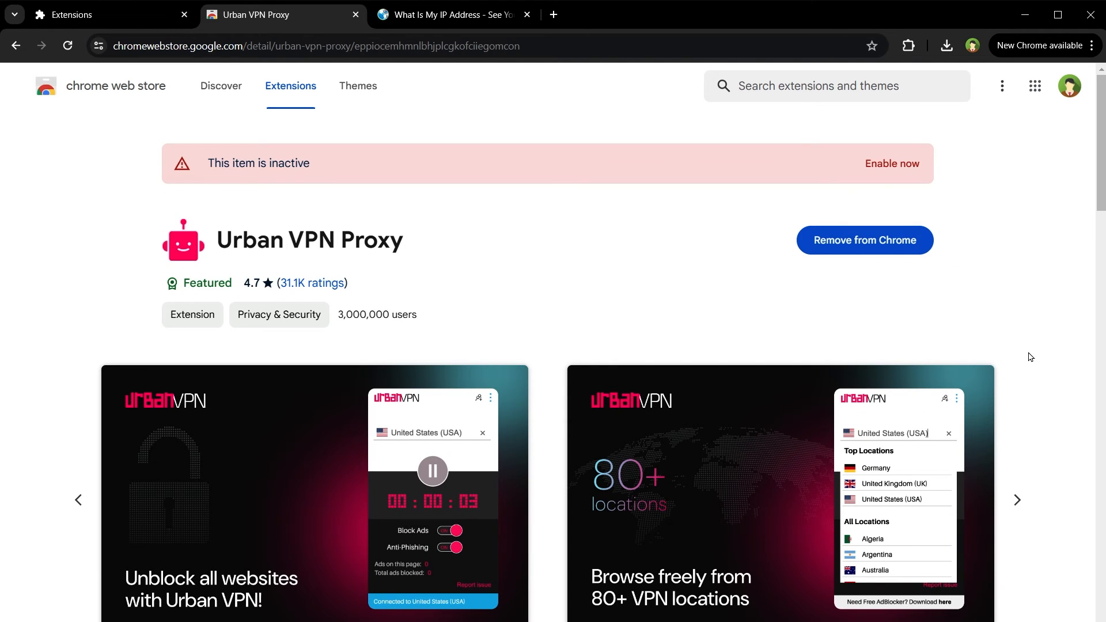
mouse_move(898, 195)
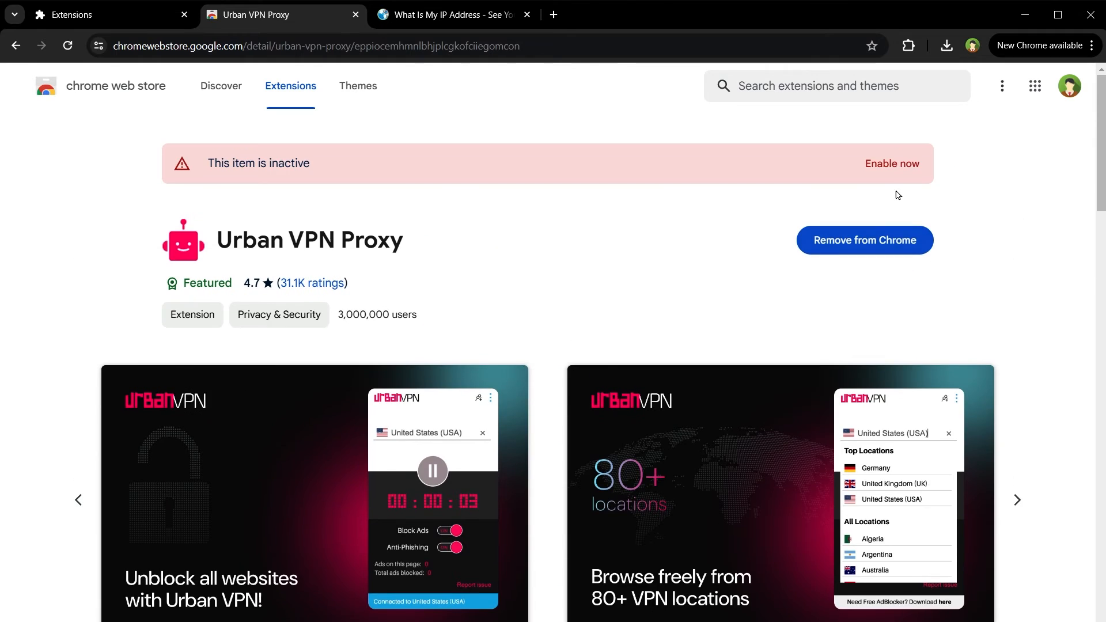
left_click(457, 15)
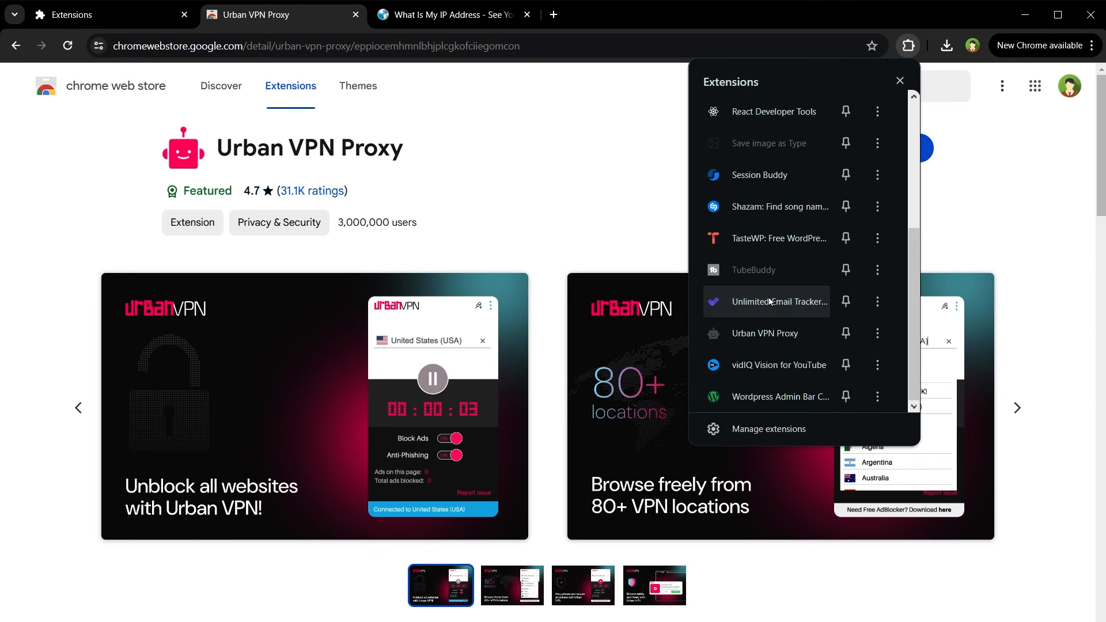
Step: Choose United States (USA) as the location in the Urban VPN Proxy panel
left_click(764, 334)
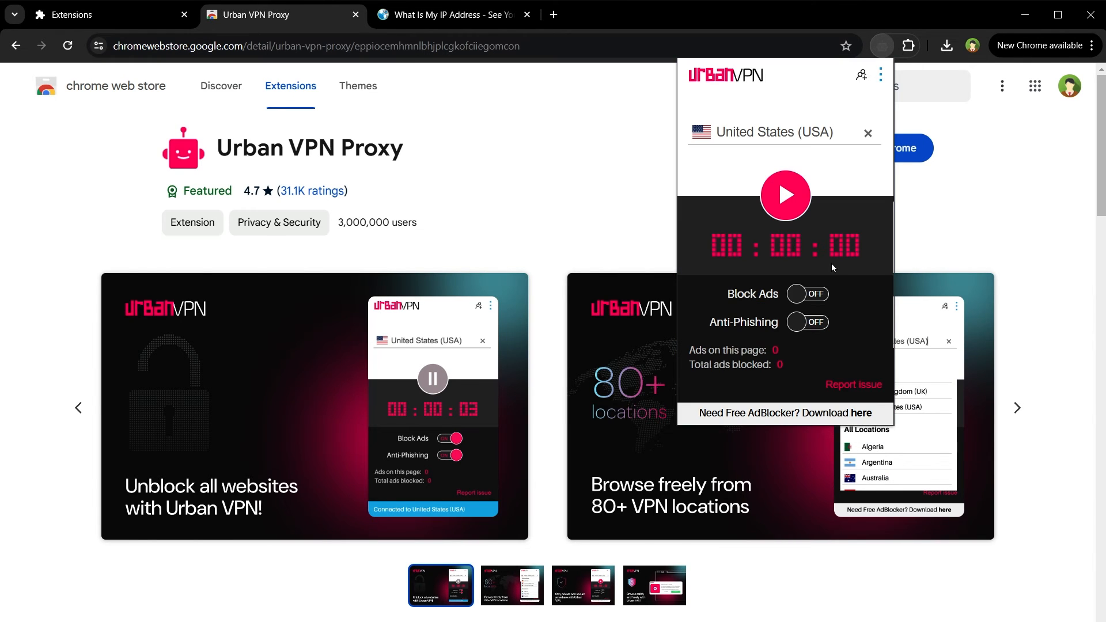
left_click(774, 131)
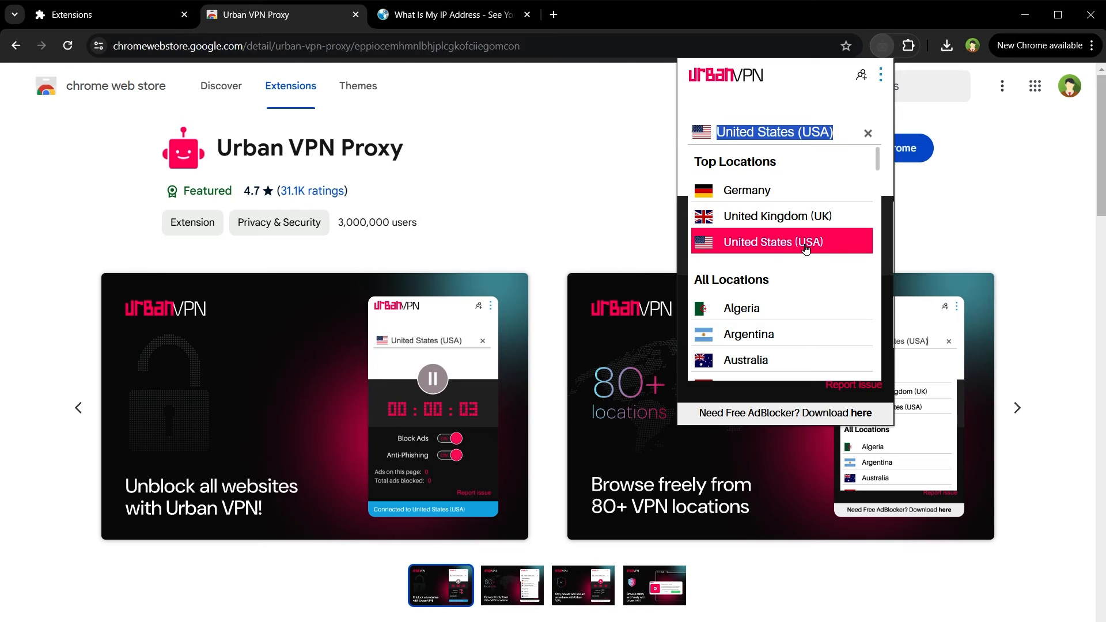
left_click(781, 242)
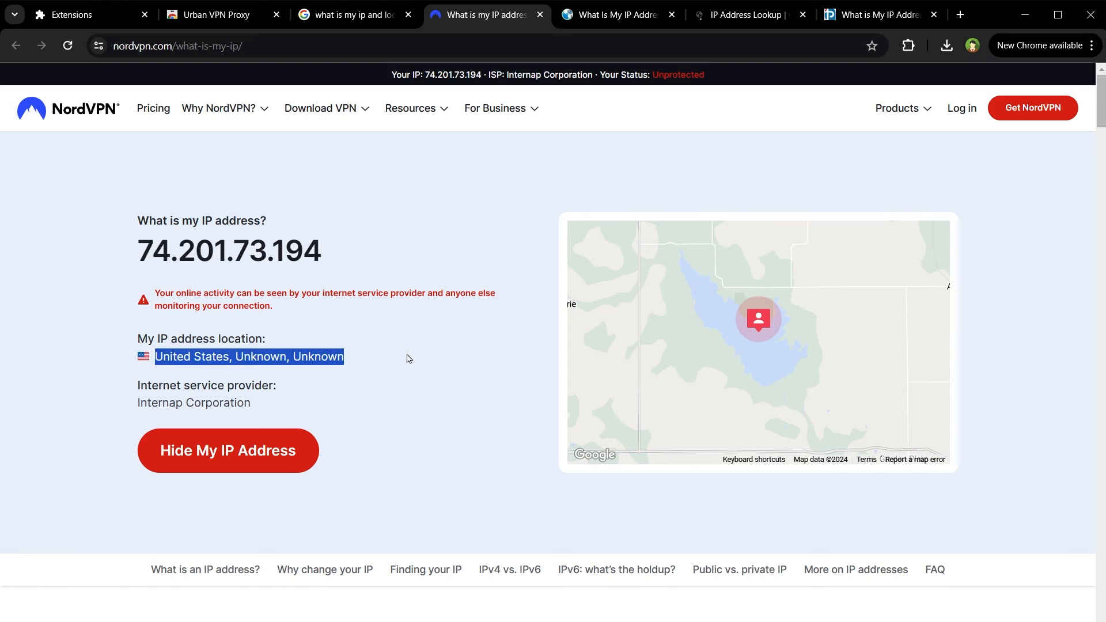
Step: After confirming IP 74.201.73.194 is in the United States, return to Urban VPN Proxy's store tab
left_click(215, 14)
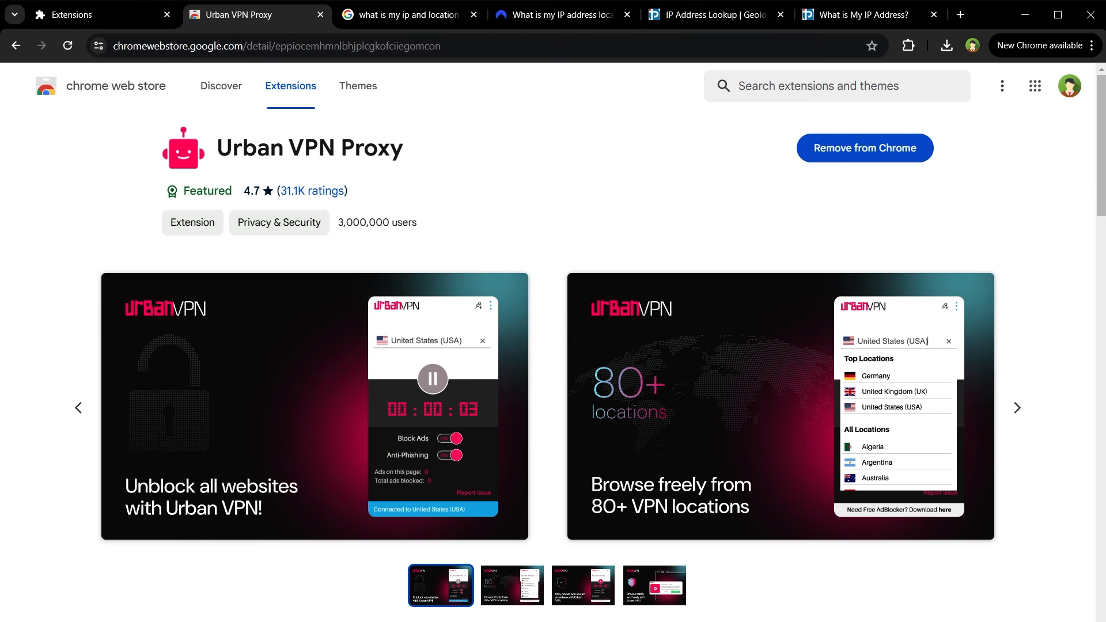